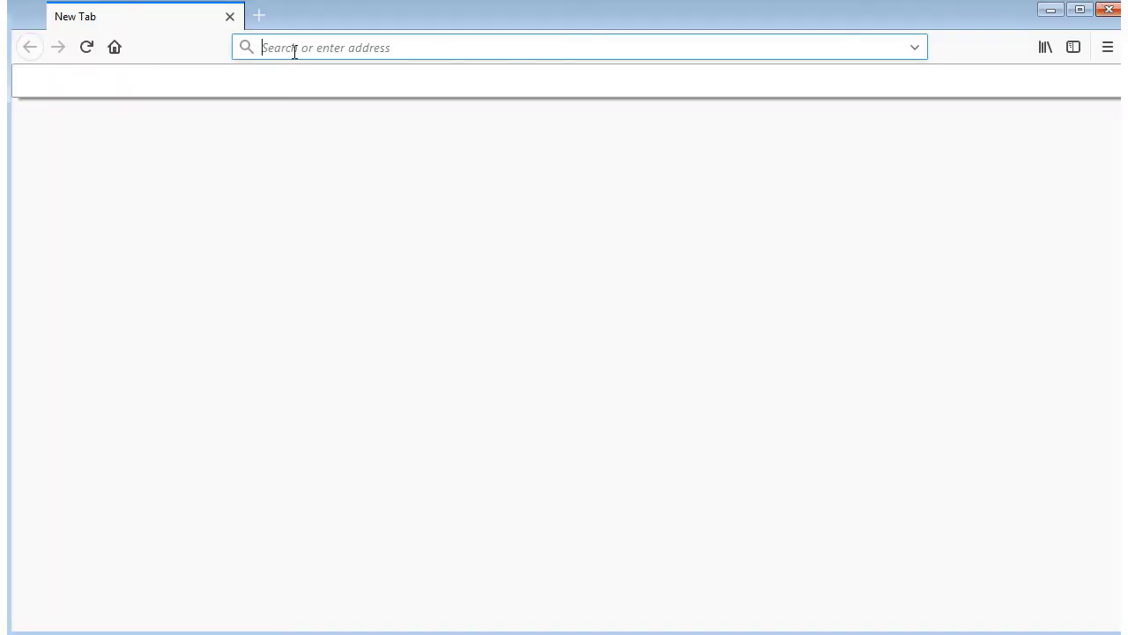
# - Load acer.com and expand the Support menu in the top navigation
pyautogui.write('acer.com/ac/en/US/content/home#_ga=2.137959152.1357697951.1515438185-76096')
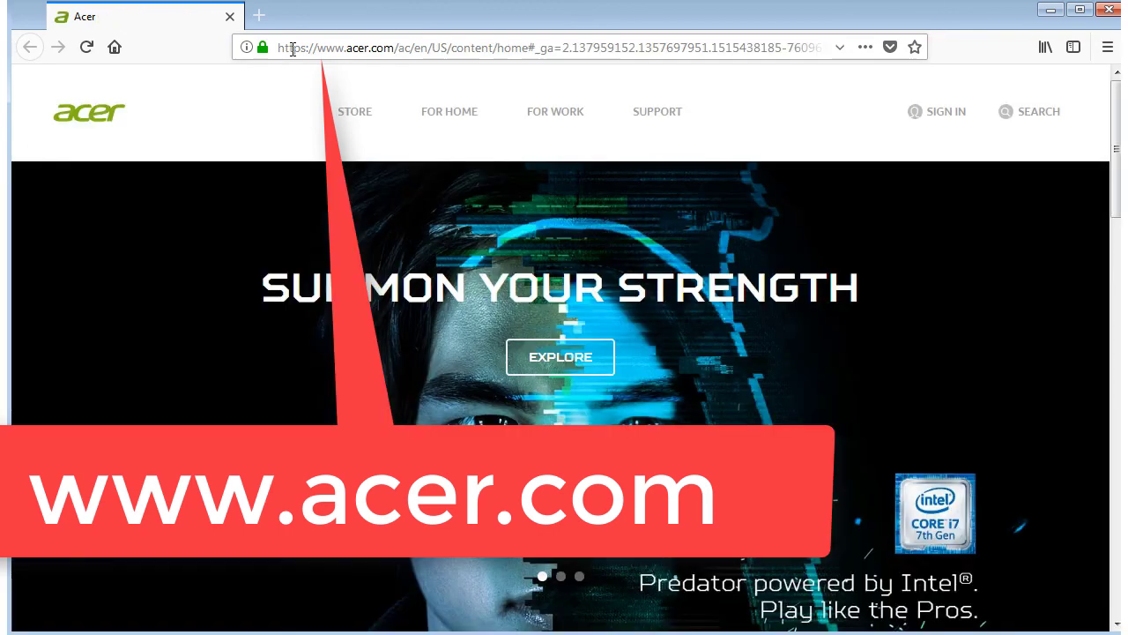
pyautogui.click(656, 111)
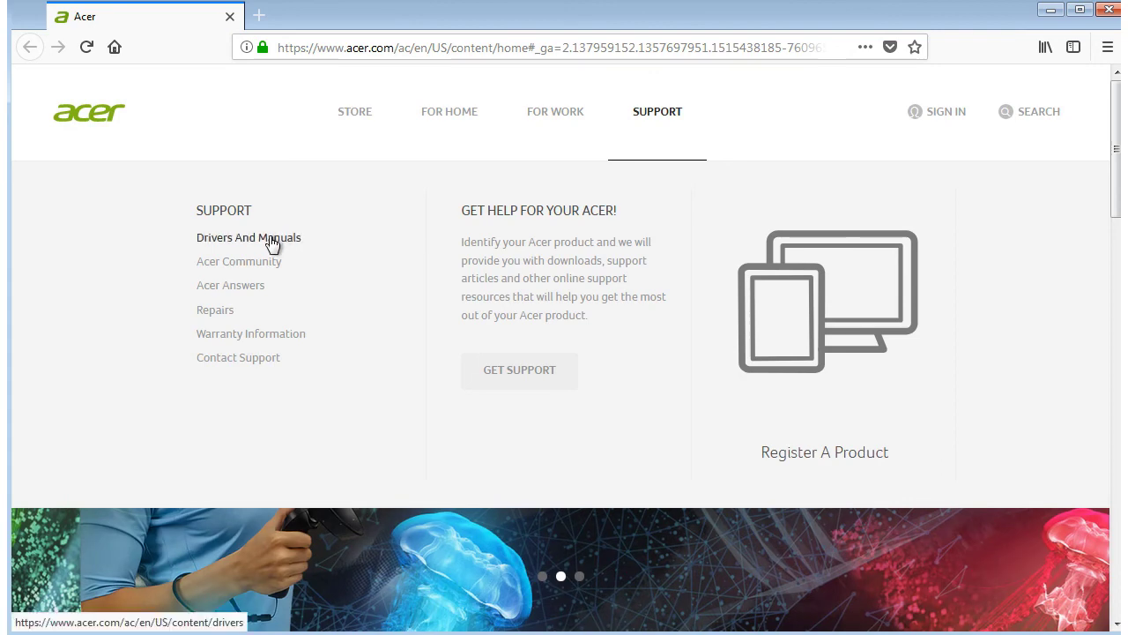
# - On Drivers and Manuals, choose Notebook as category and Aspire as series
pyautogui.click(248, 236)
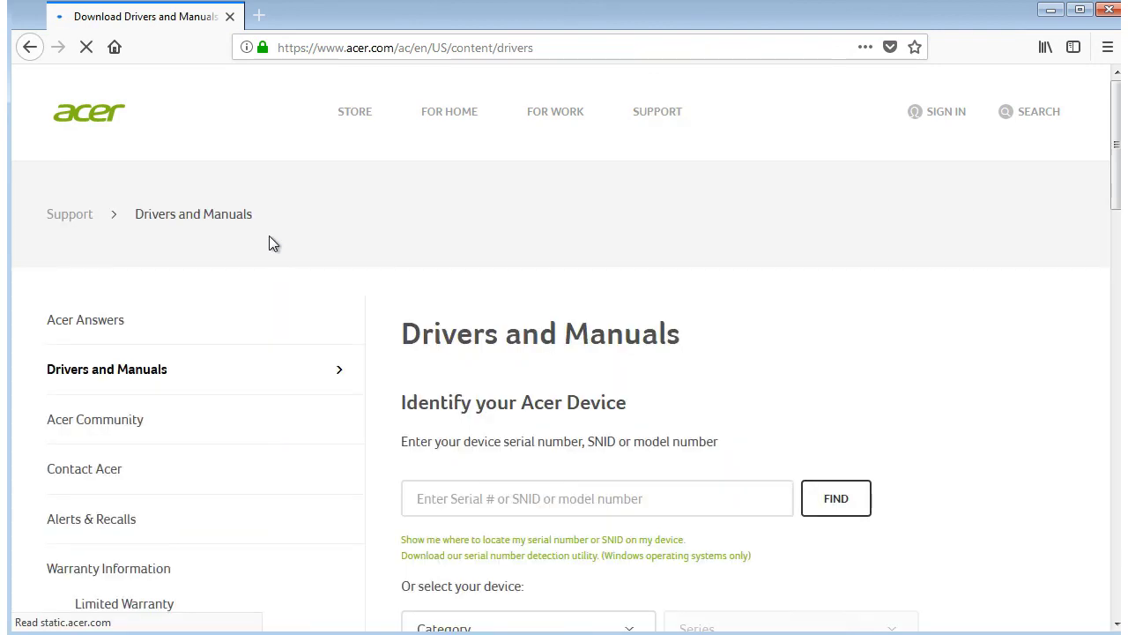
pyautogui.moveTo(363, 338)
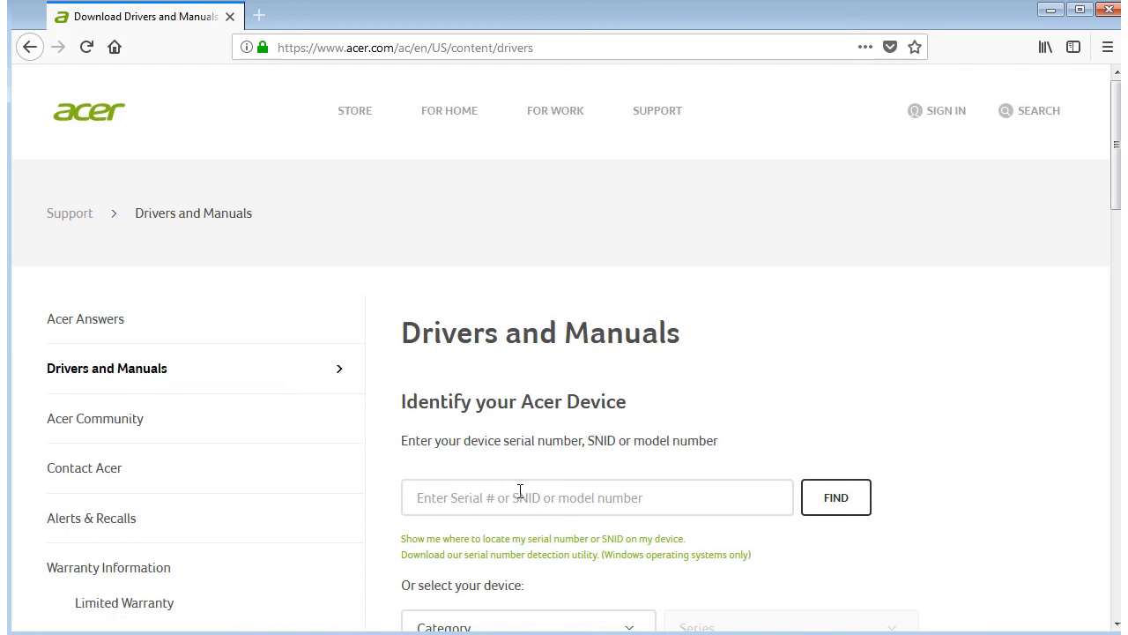
pyautogui.scroll(-3)
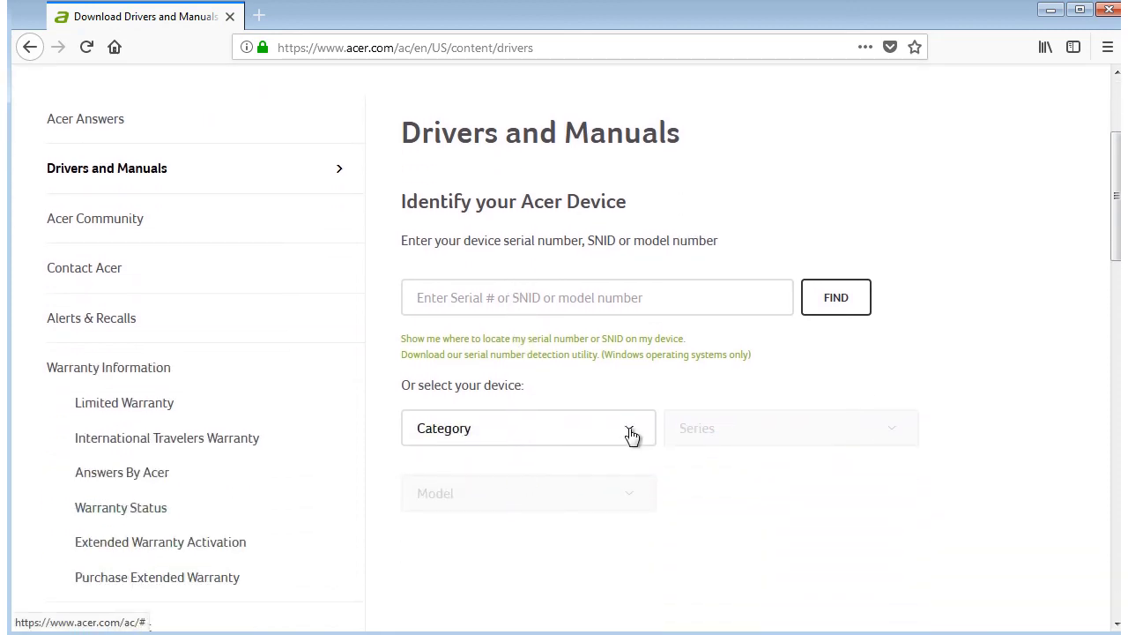
pyautogui.click(529, 429)
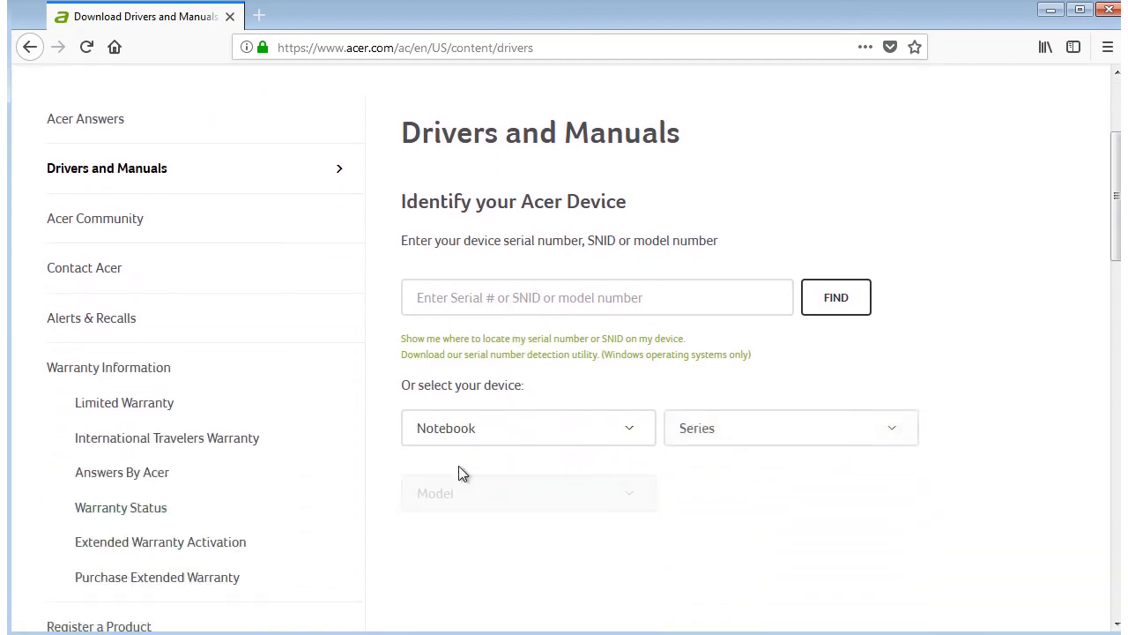
pyautogui.click(790, 428)
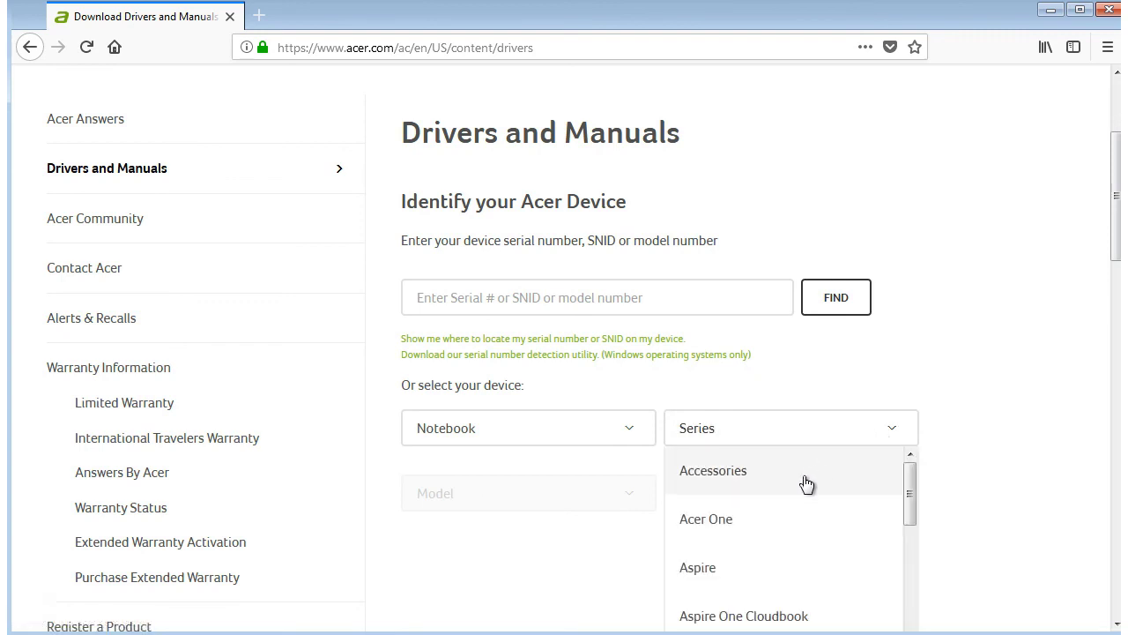
pyautogui.click(698, 567)
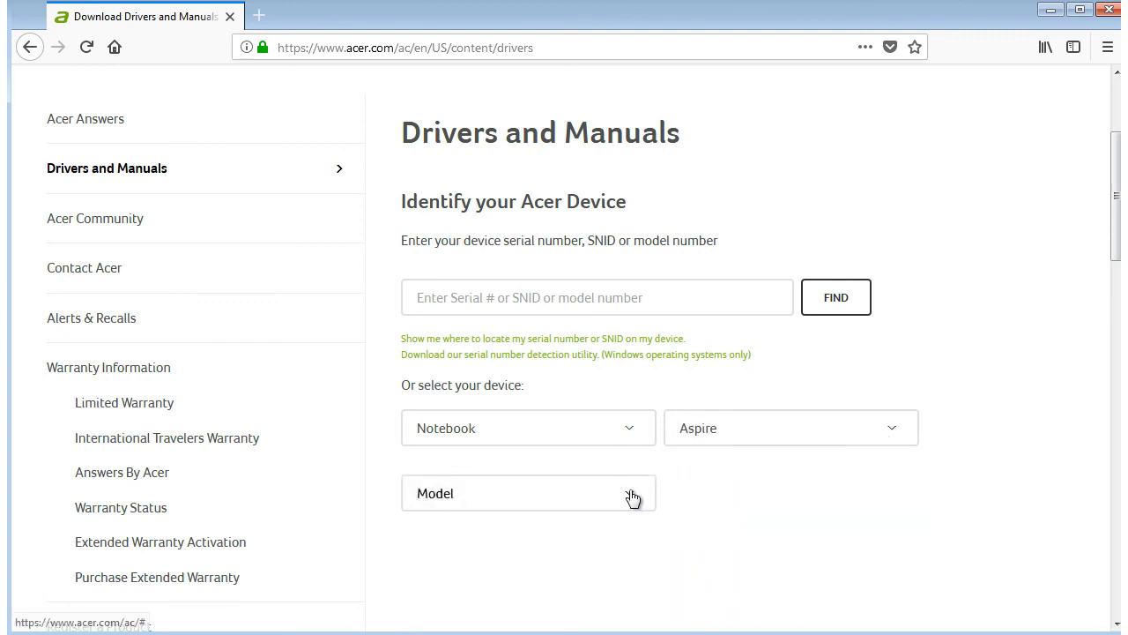
# - Pick Aspire 5315 from the model list to load its support page
pyautogui.click(527, 494)
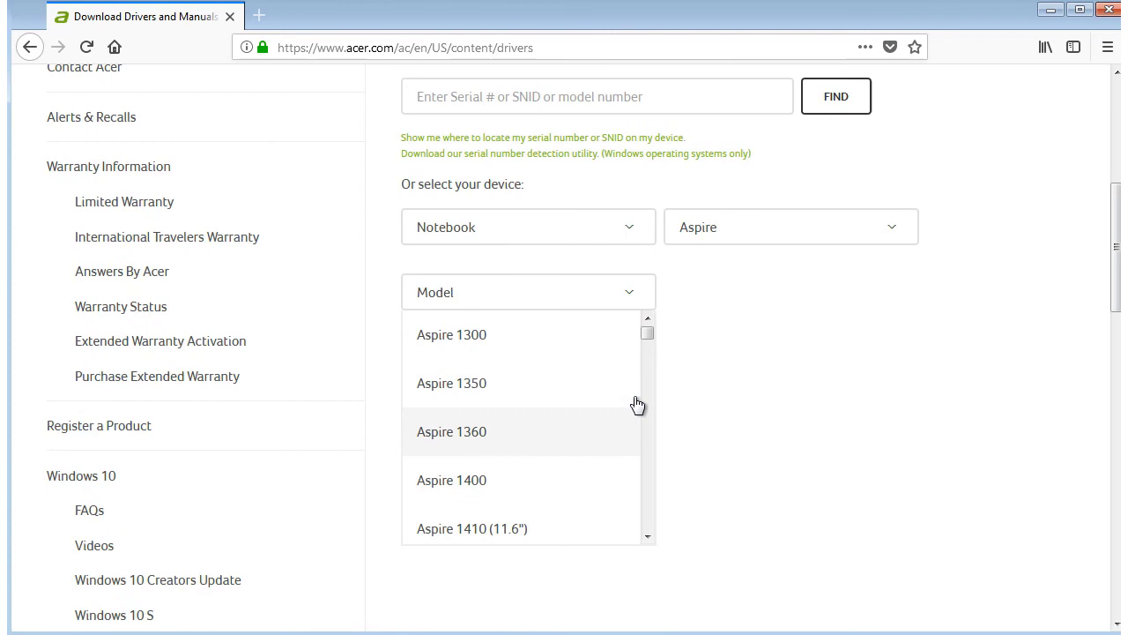
pyautogui.scroll(-3)
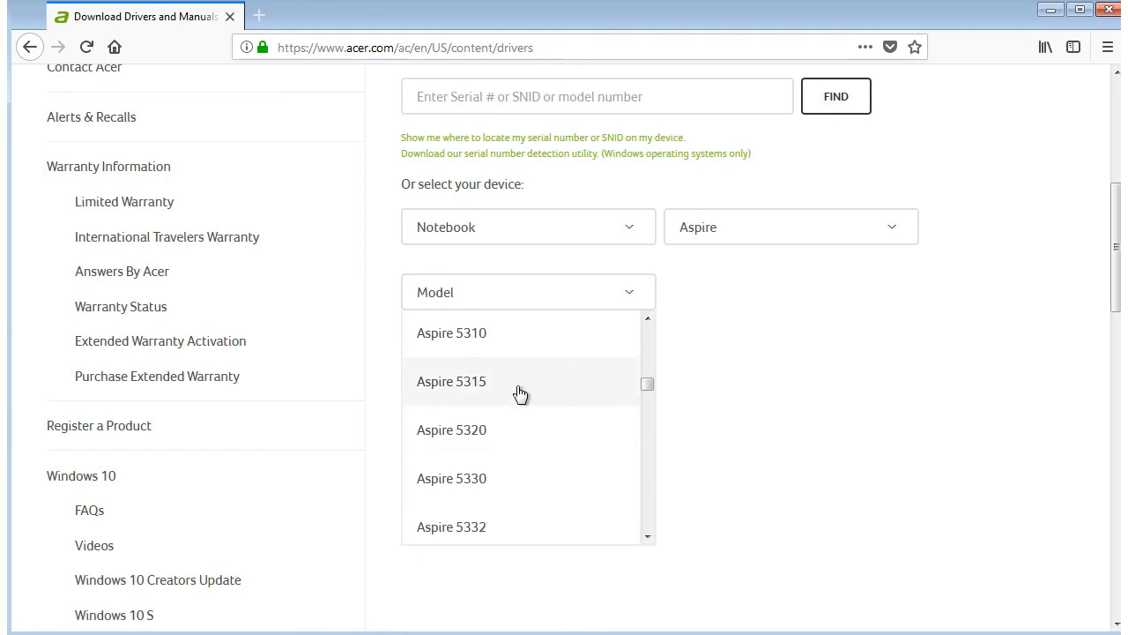
pyautogui.click(451, 380)
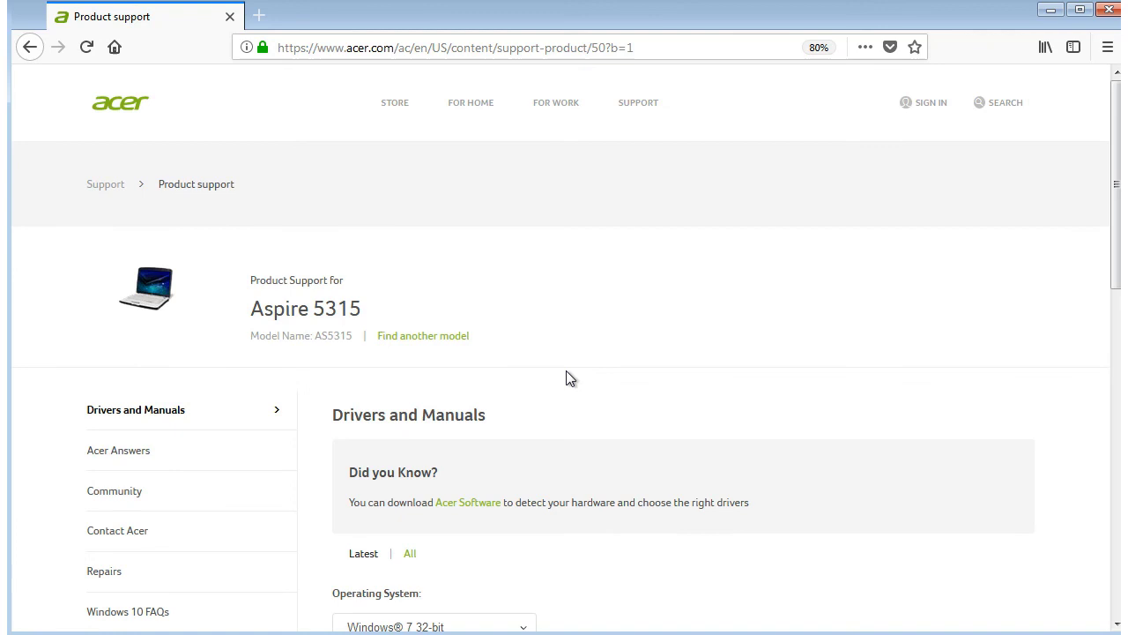
# - Download the BIOS V1.45 zip from the BIOS/Firmware section to the desktop
pyautogui.scroll(-3)
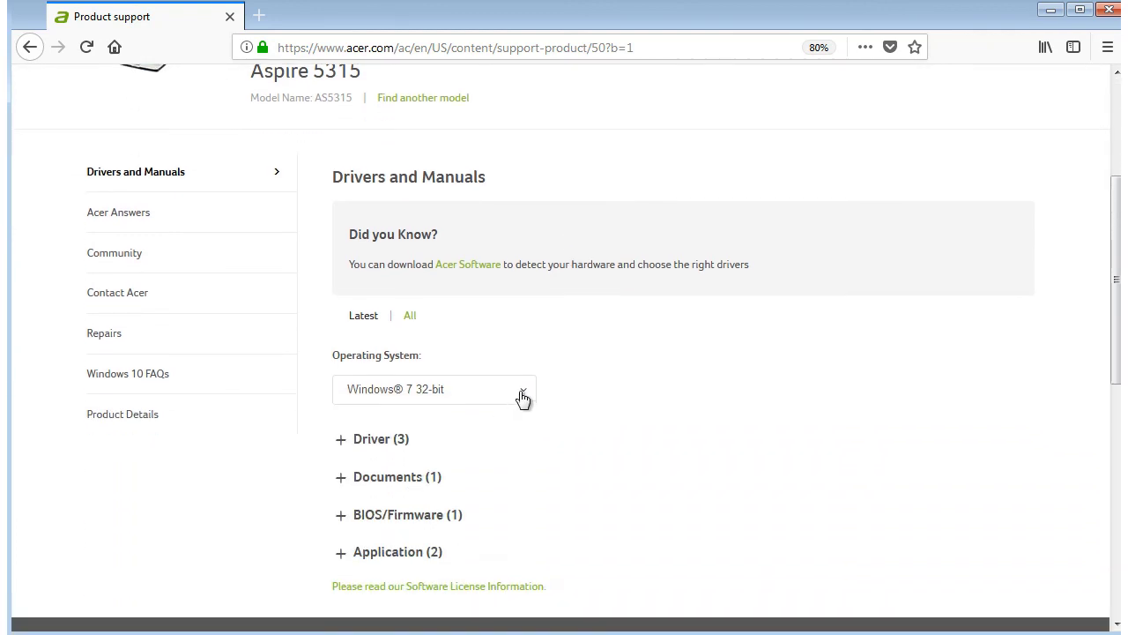
pyautogui.scroll(-3)
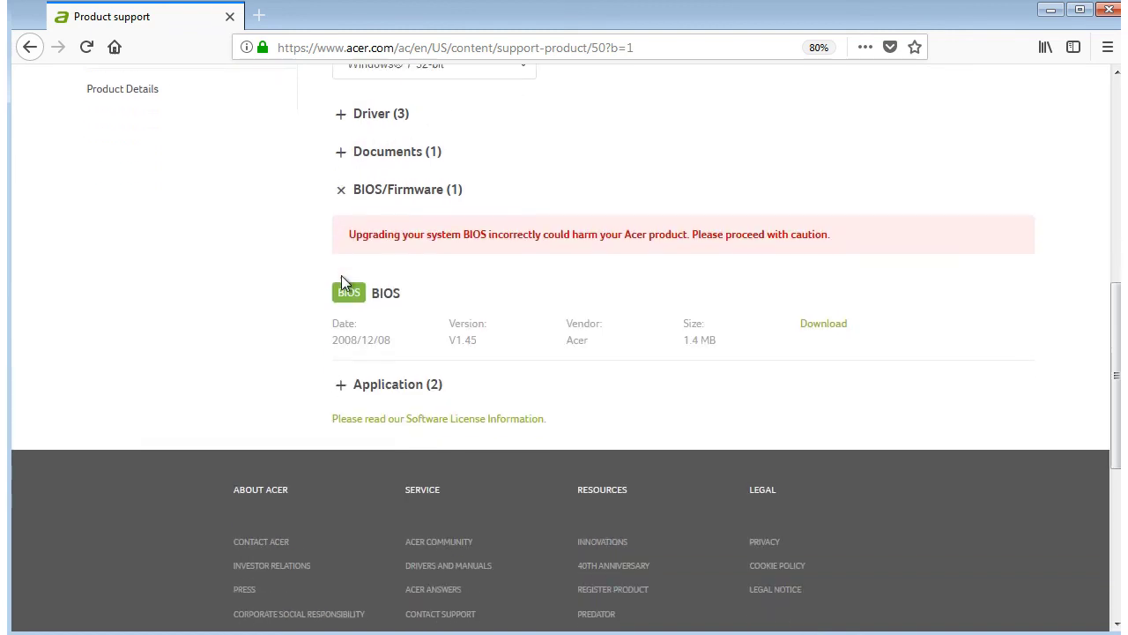
pyautogui.scroll(-3)
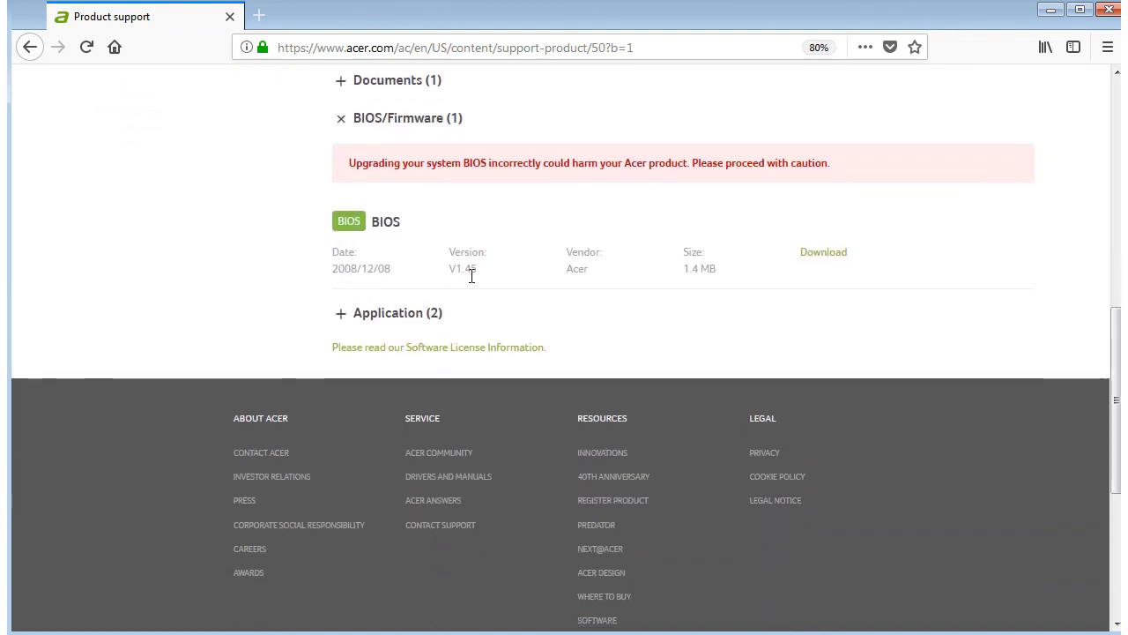
pyautogui.click(821, 253)
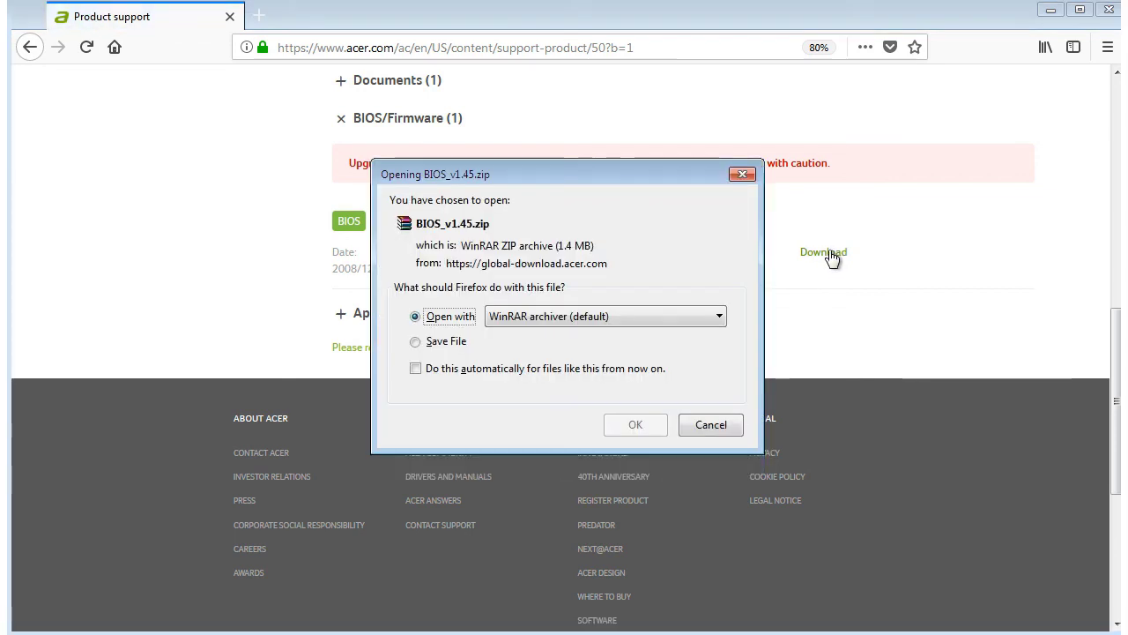
pyautogui.click(416, 342)
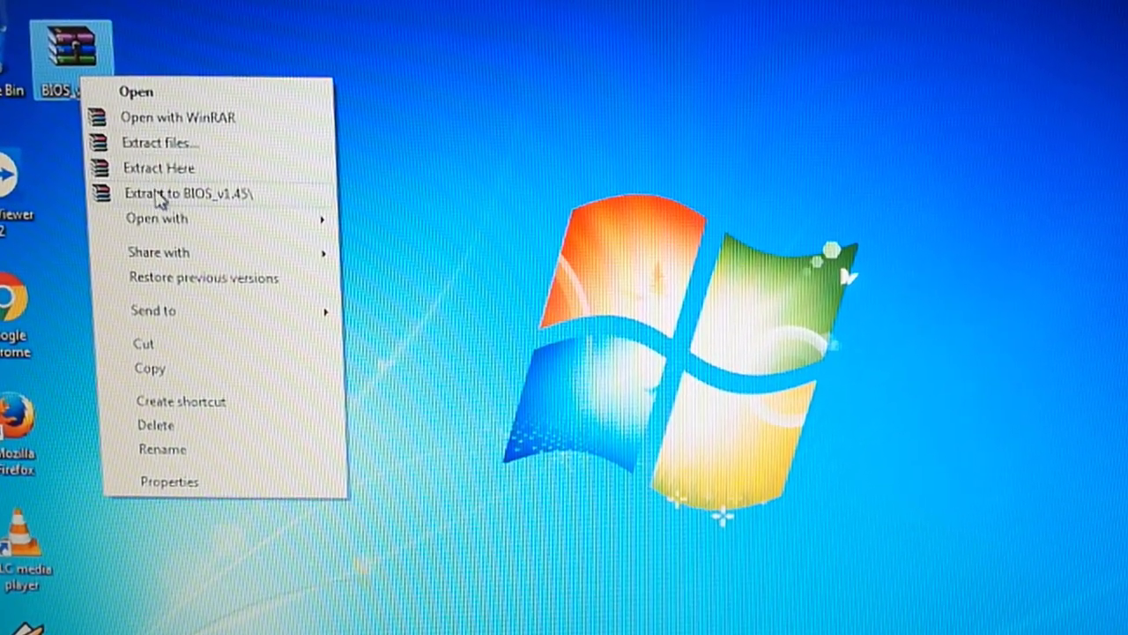
# - Extract BIOS_v1.45.zip to a BIOS_v1.45 desktop folder and view its contents
pyautogui.click(172, 194)
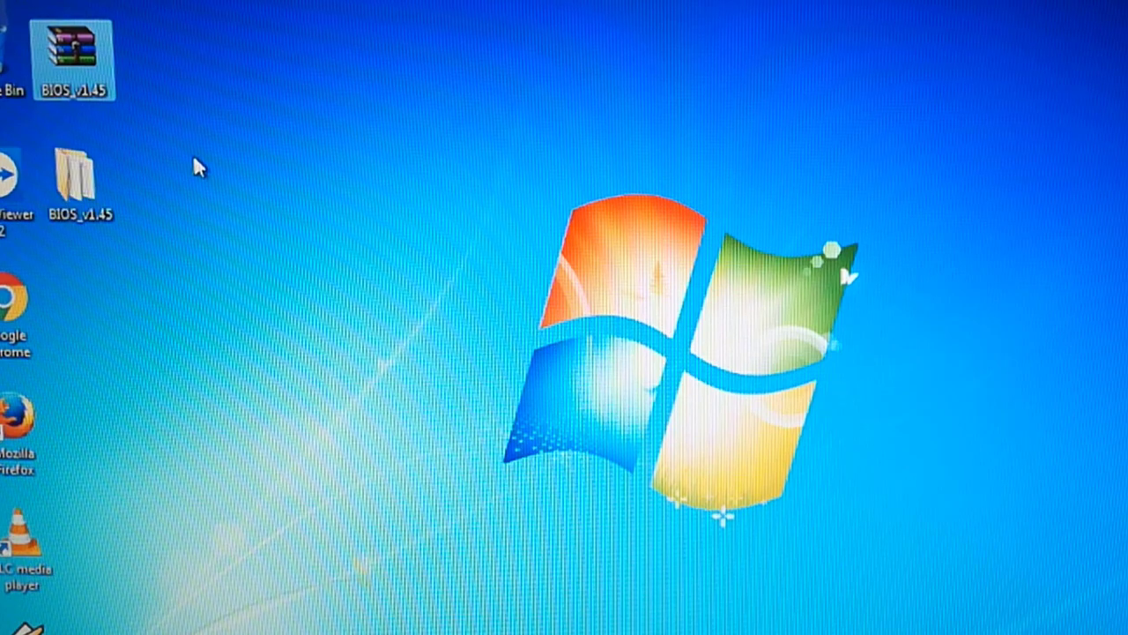
pyautogui.doubleClick(78, 172)
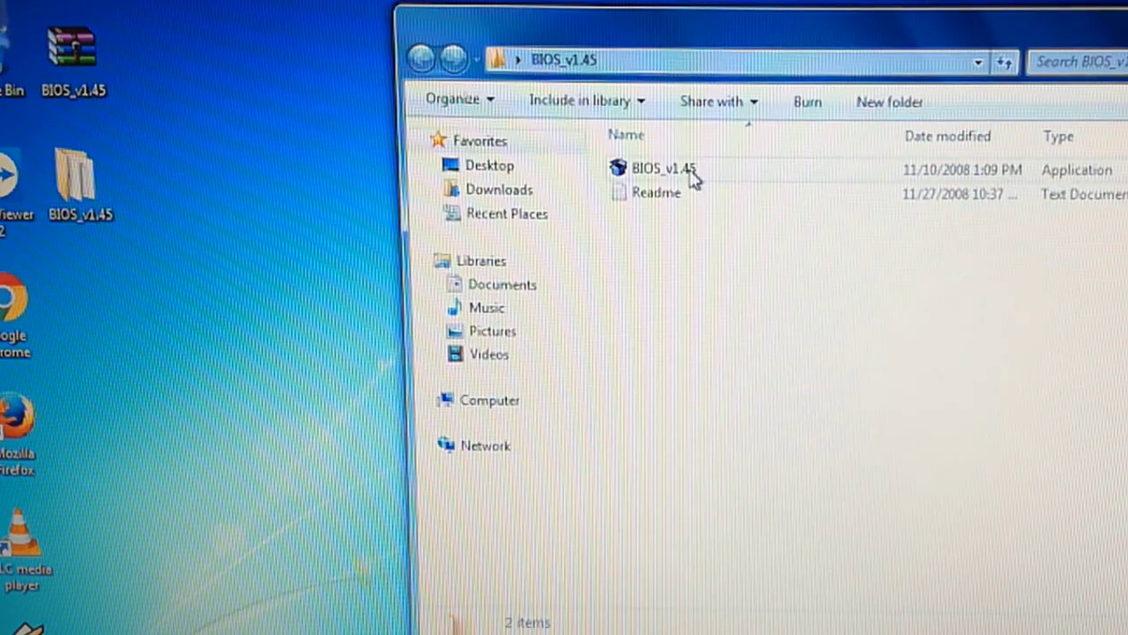
pyautogui.doubleClick(656, 192)
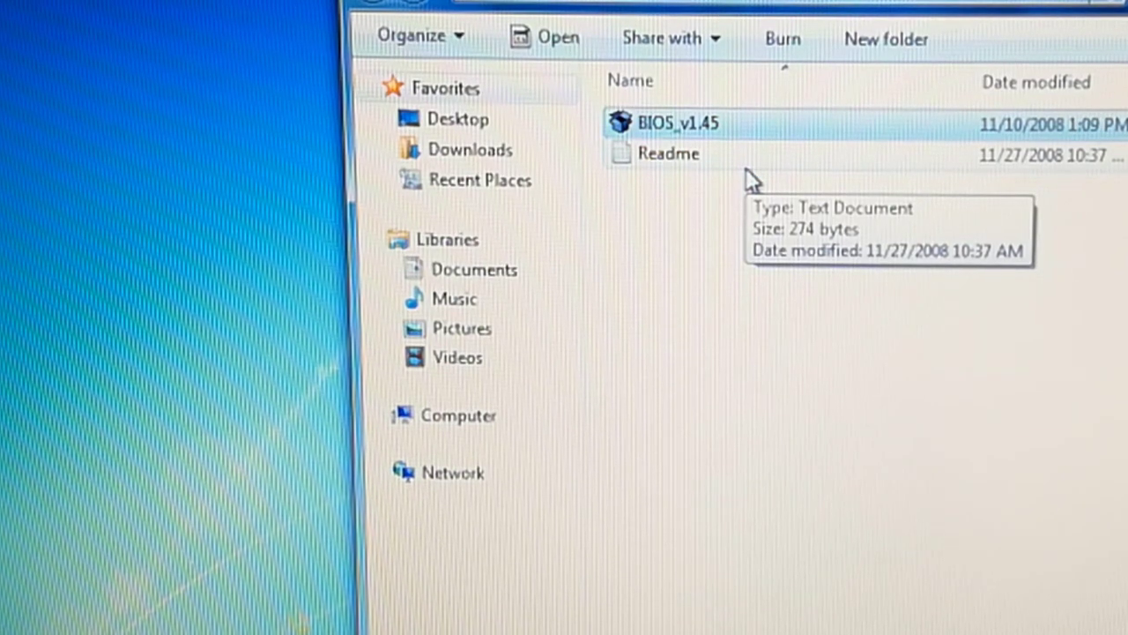
# - Run BIOS_v1.45.exe to flash, then enter setup with F2 to confirm V1.45
pyautogui.doubleClick(674, 123)
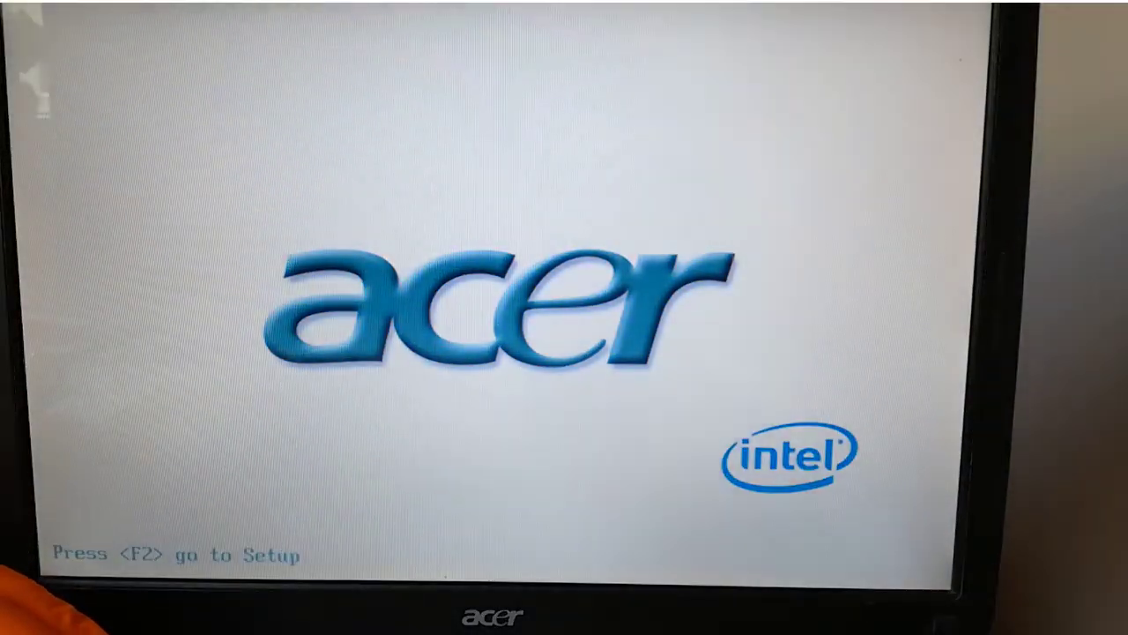
pyautogui.press('f2')
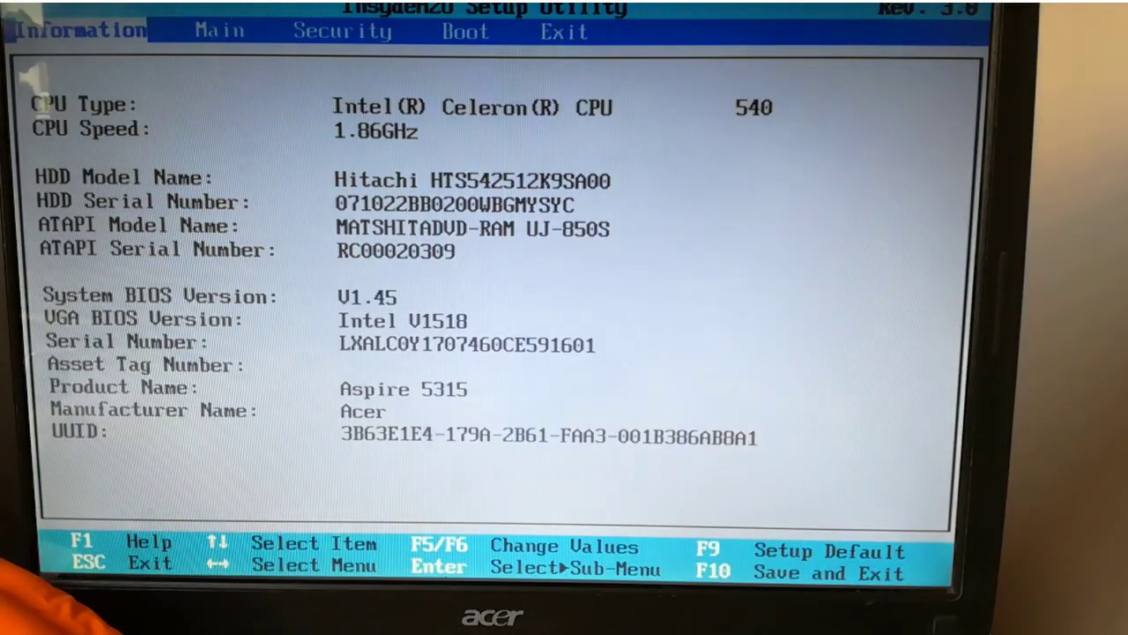